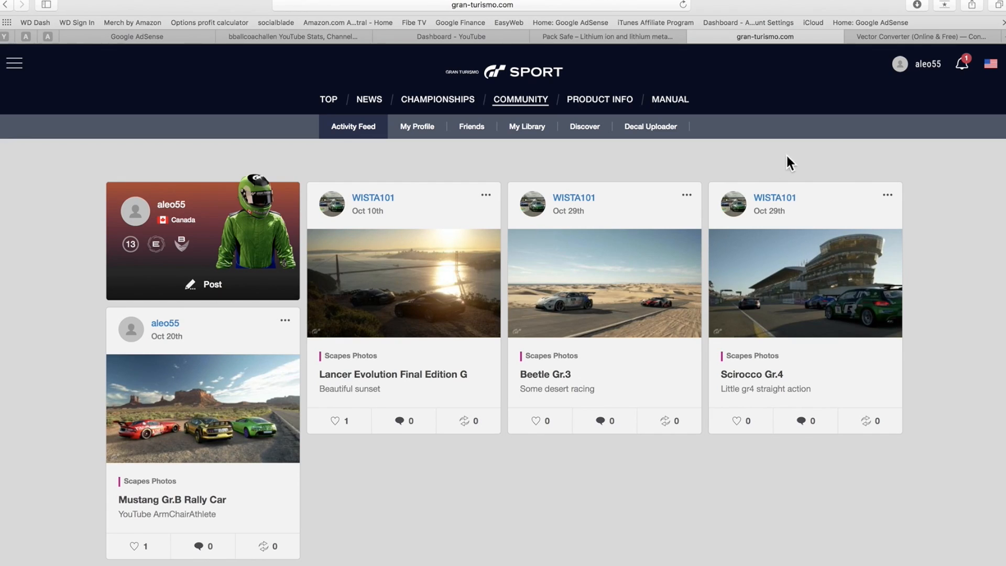
# Switch from gran-turismo.com to the Convertio vector converter tab.
pyautogui.click(917, 37)
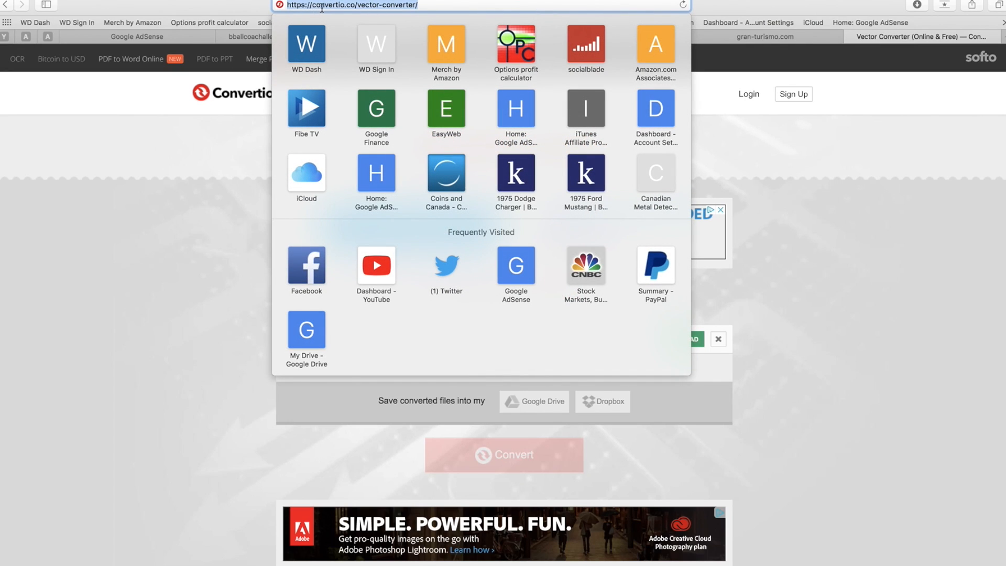
pyautogui.moveTo(789, 207)
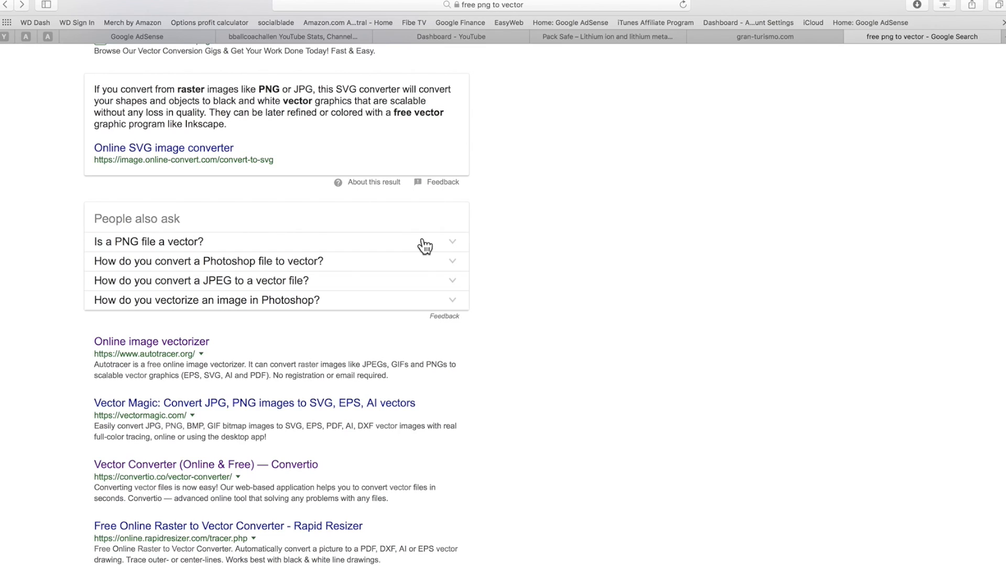
pyautogui.scroll(3)
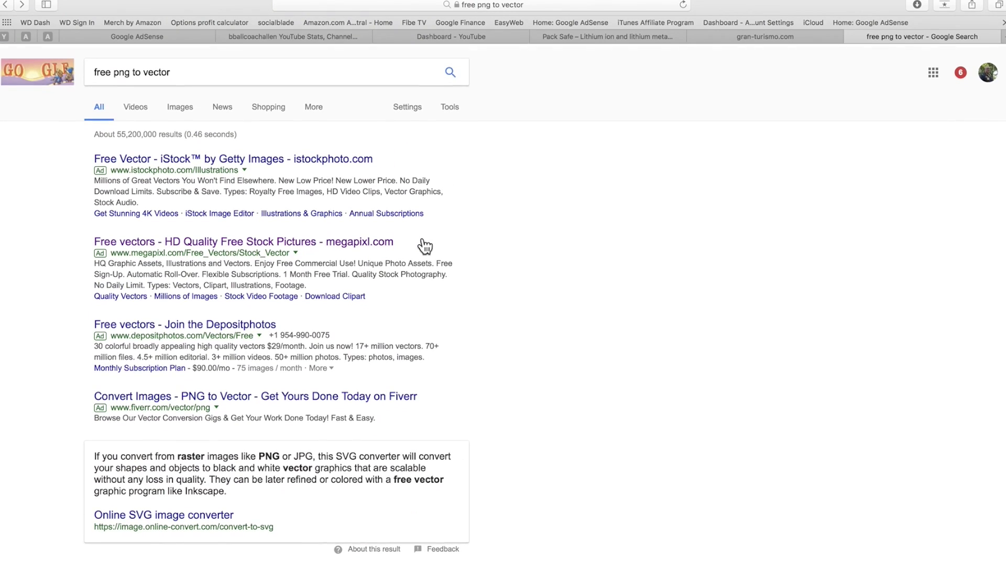
pyautogui.scroll(-3)
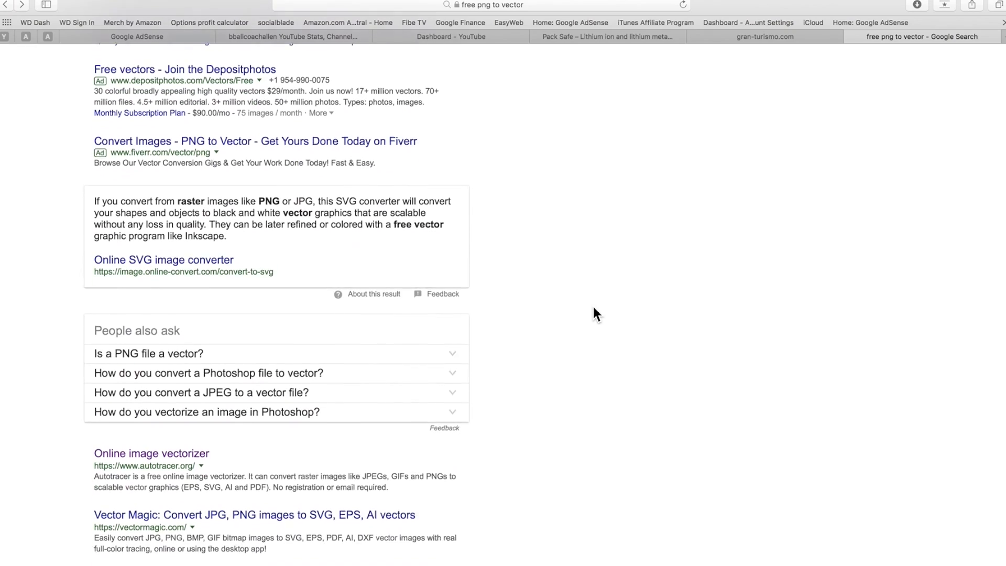
pyautogui.scroll(-3)
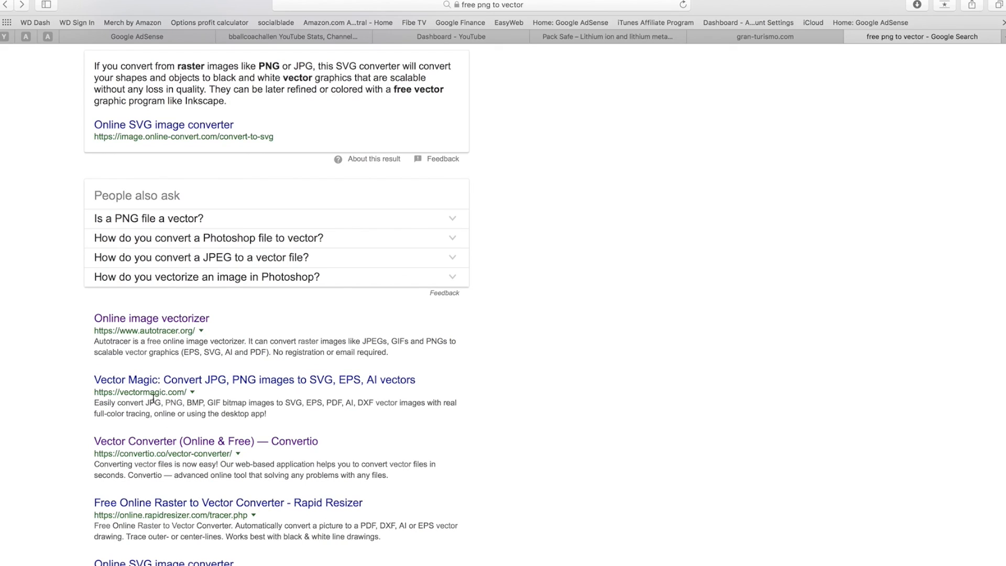
pyautogui.moveTo(169, 453)
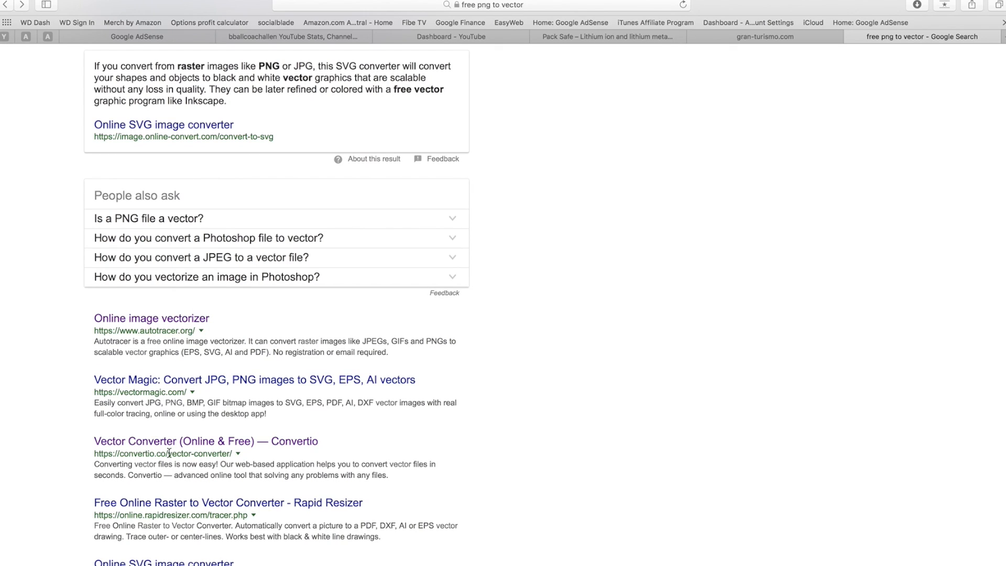
pyautogui.moveTo(772, 77)
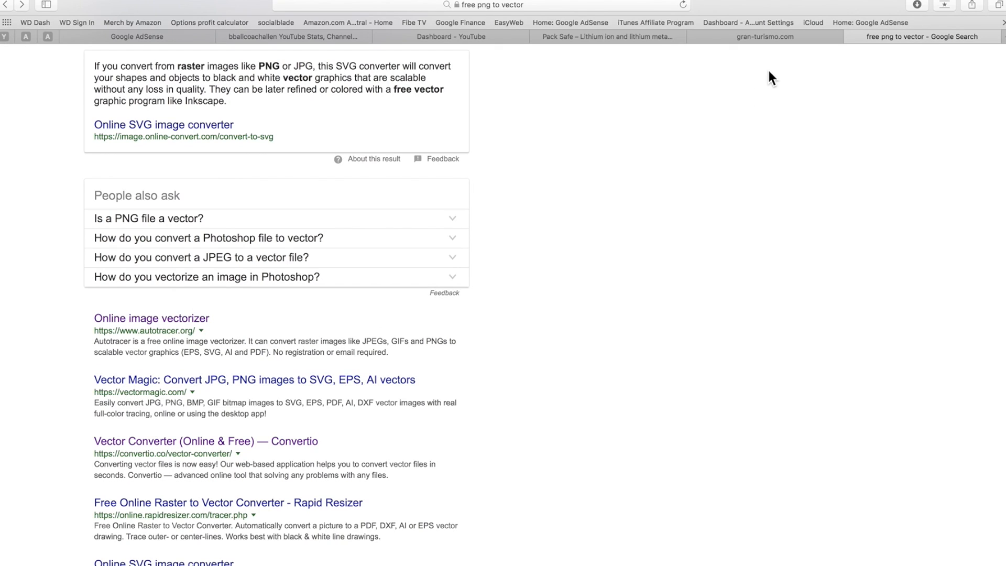
# Return to gran-turismo.com and go to the Decal Uploader under Community.
pyautogui.click(763, 37)
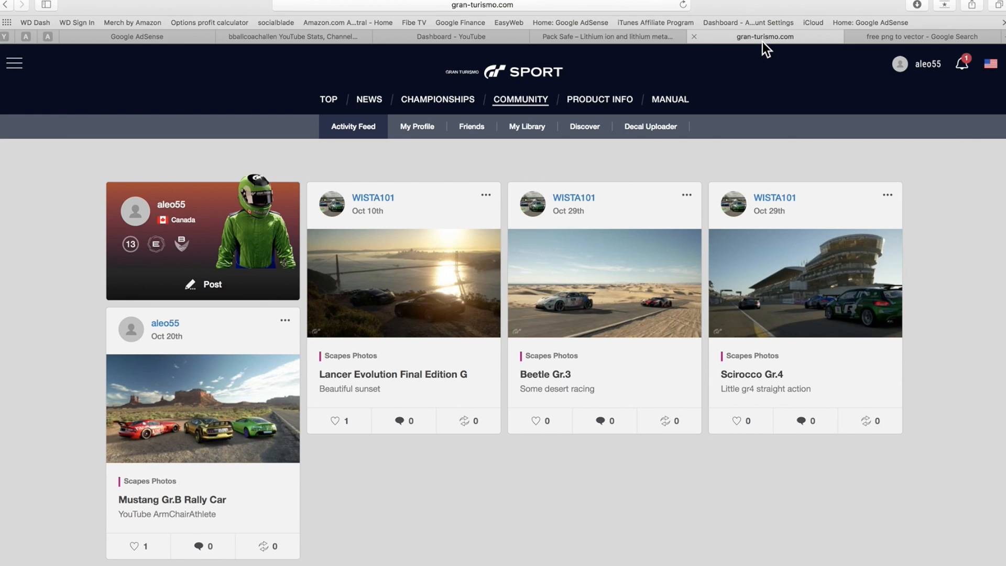
pyautogui.moveTo(649, 127)
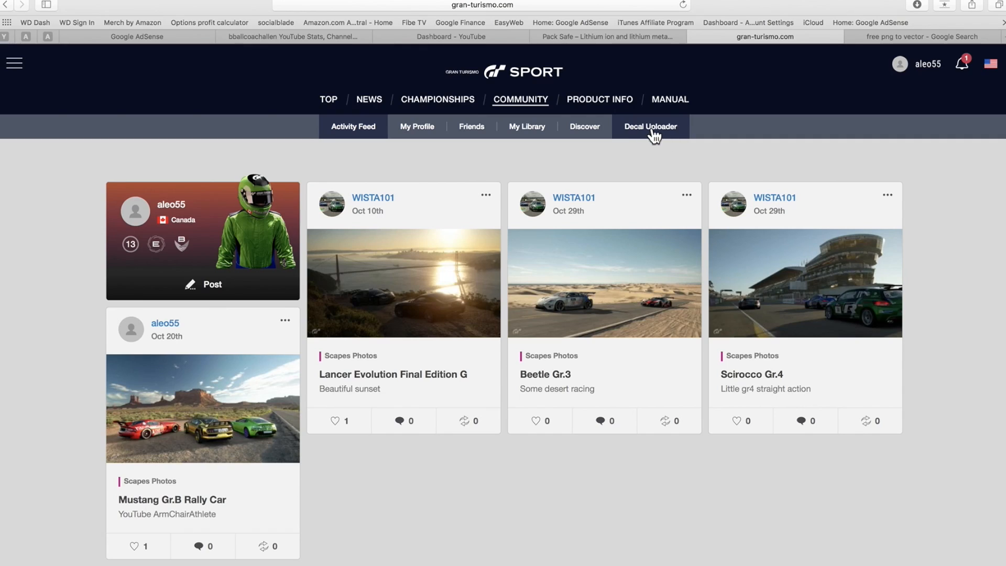
pyautogui.moveTo(651, 132)
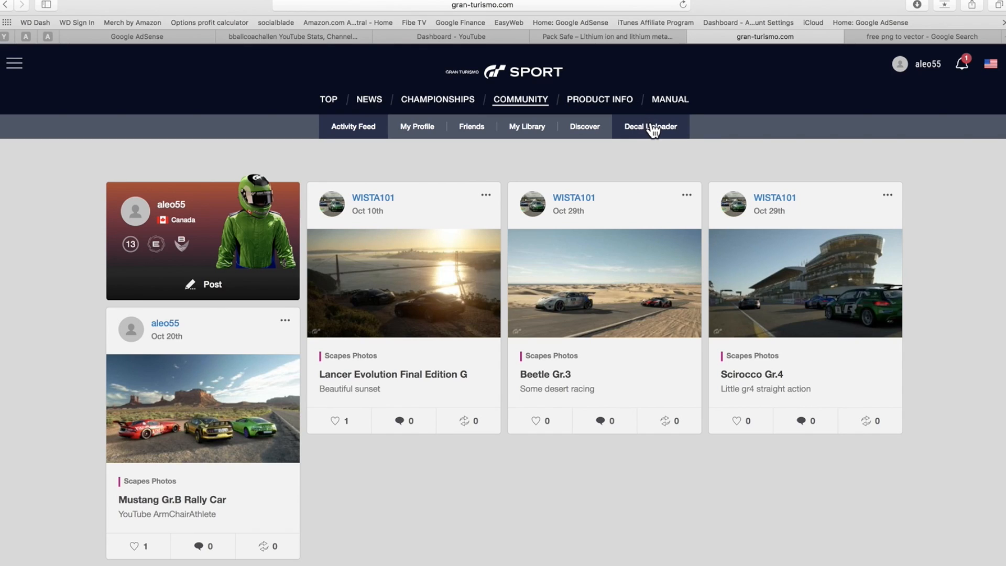
pyautogui.moveTo(659, 136)
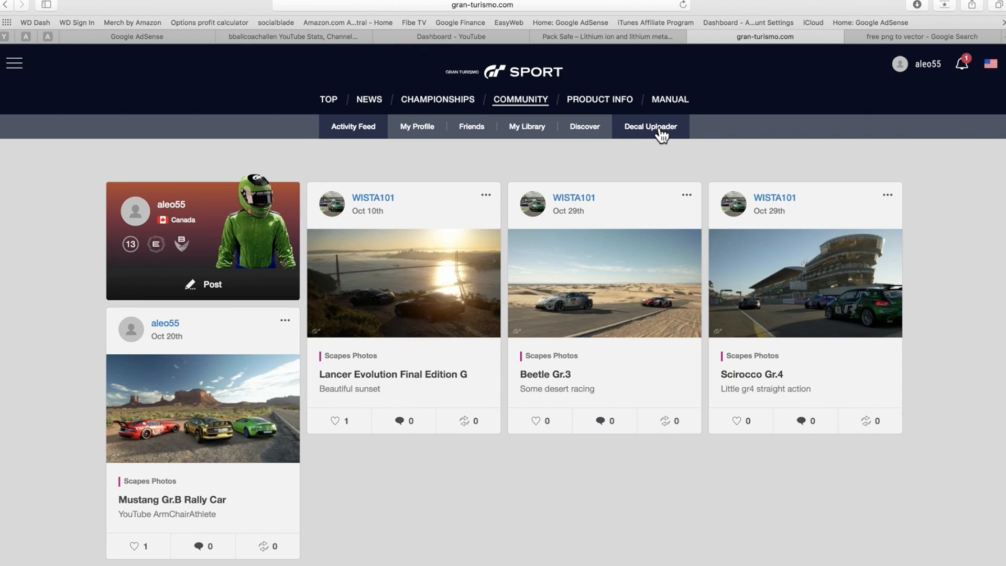
pyautogui.click(649, 127)
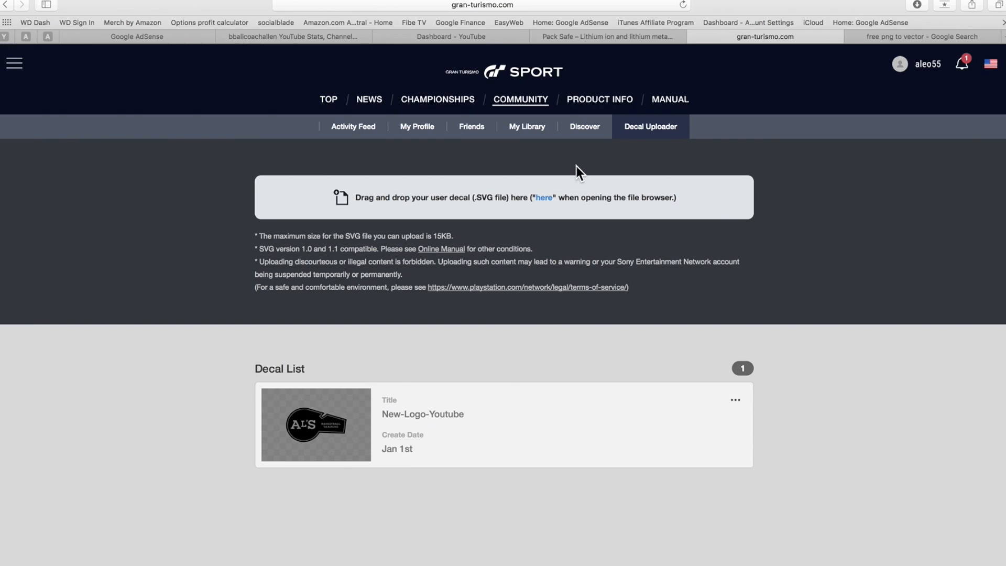
pyautogui.moveTo(545, 204)
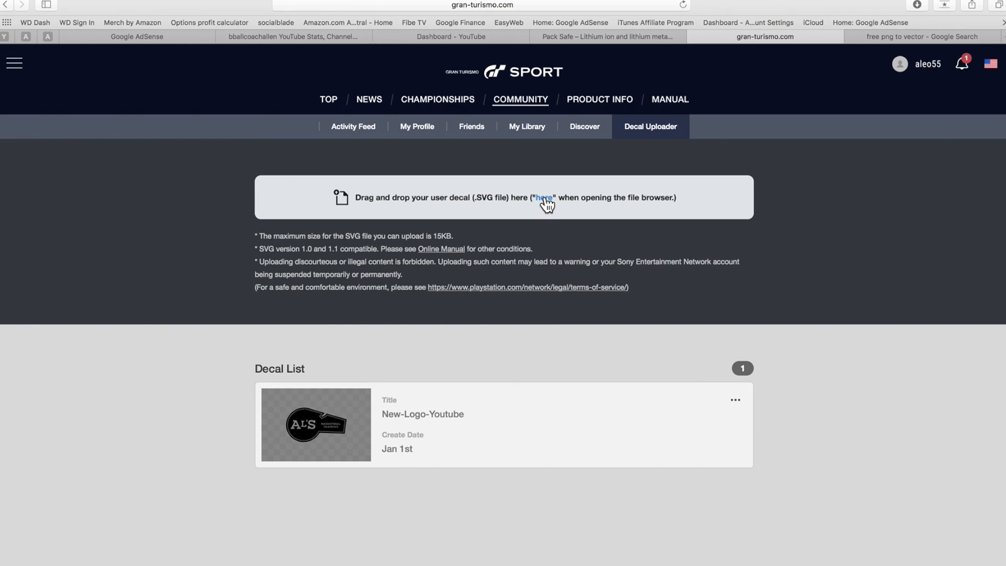
pyautogui.moveTo(618, 201)
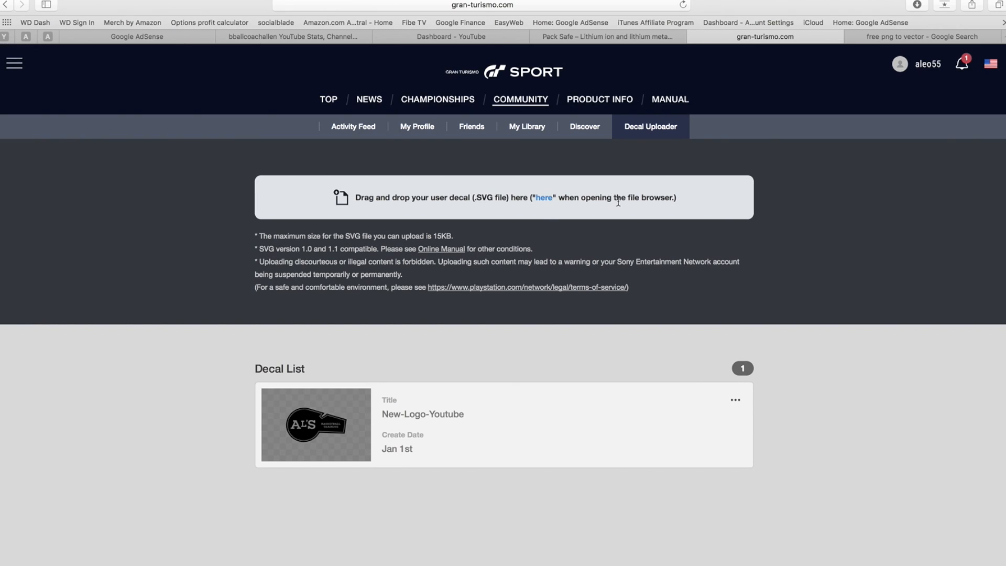
pyautogui.moveTo(482, 409)
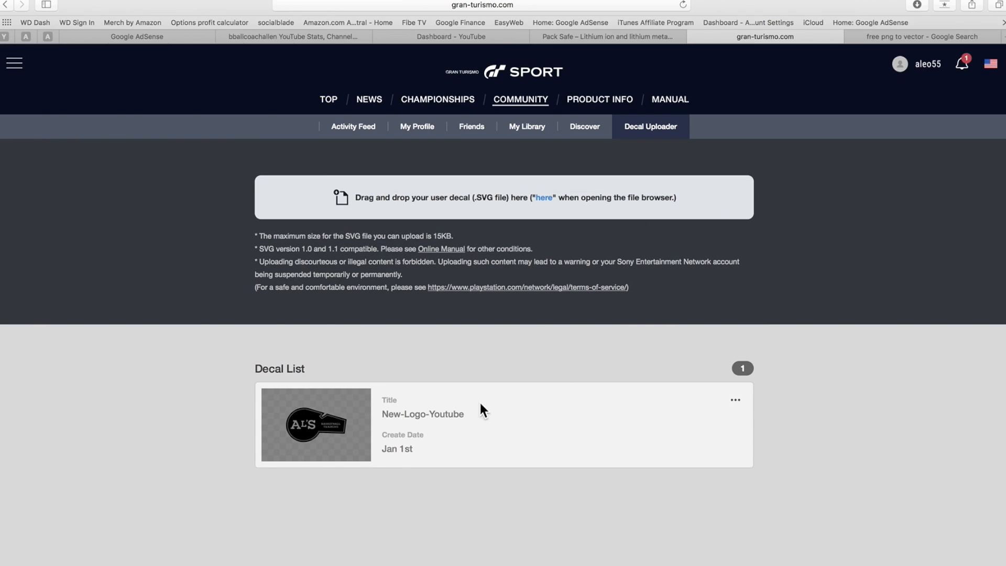
pyautogui.moveTo(199, 403)
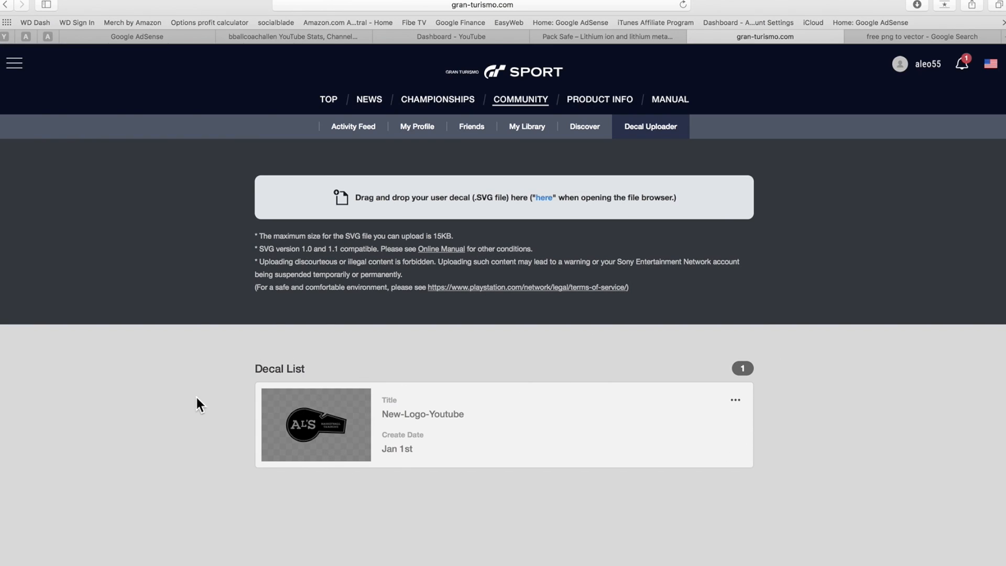
pyautogui.moveTo(383, 335)
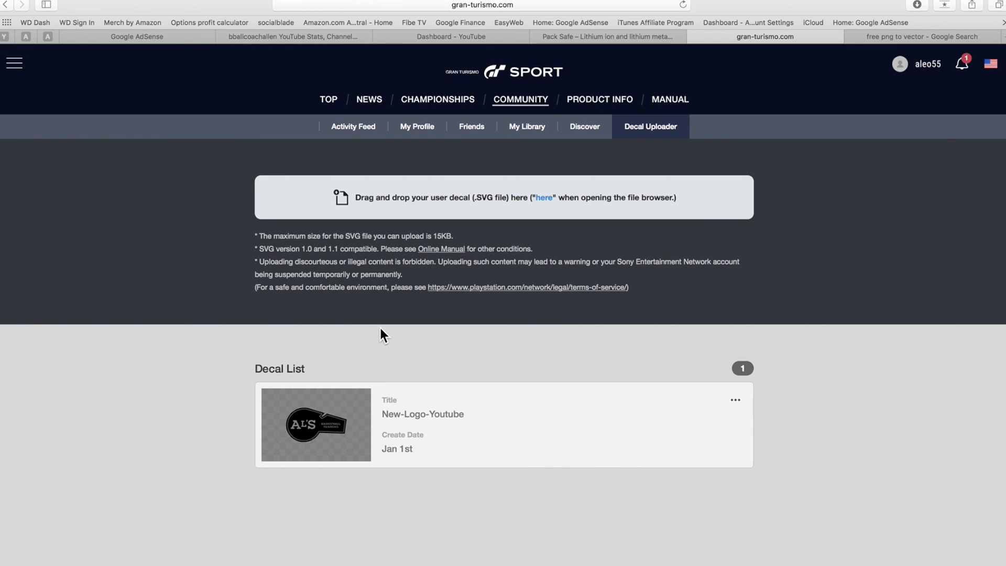
# Back in Convertio, start the conversion of bumper.jpg.
pyautogui.click(796, 36)
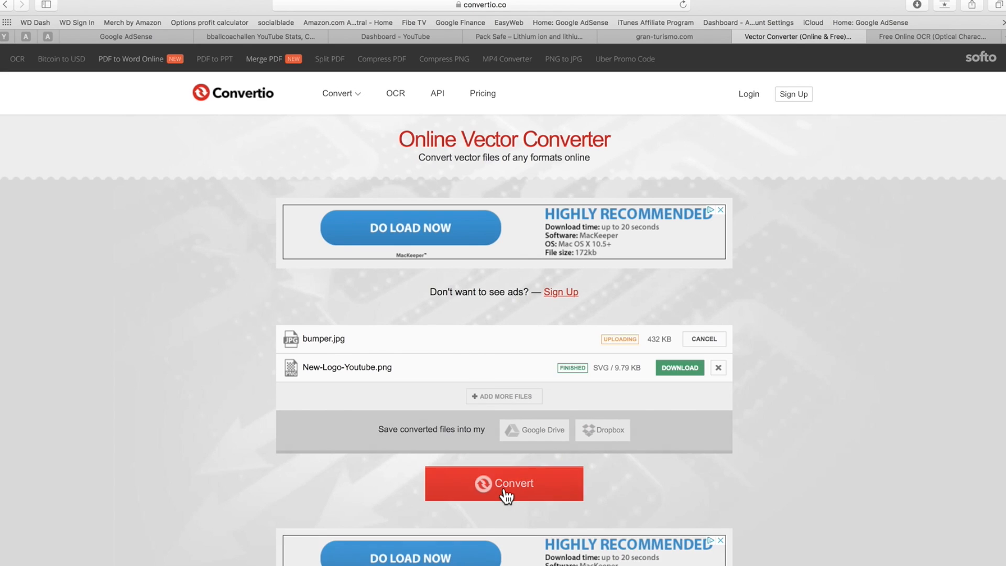
pyautogui.click(503, 483)
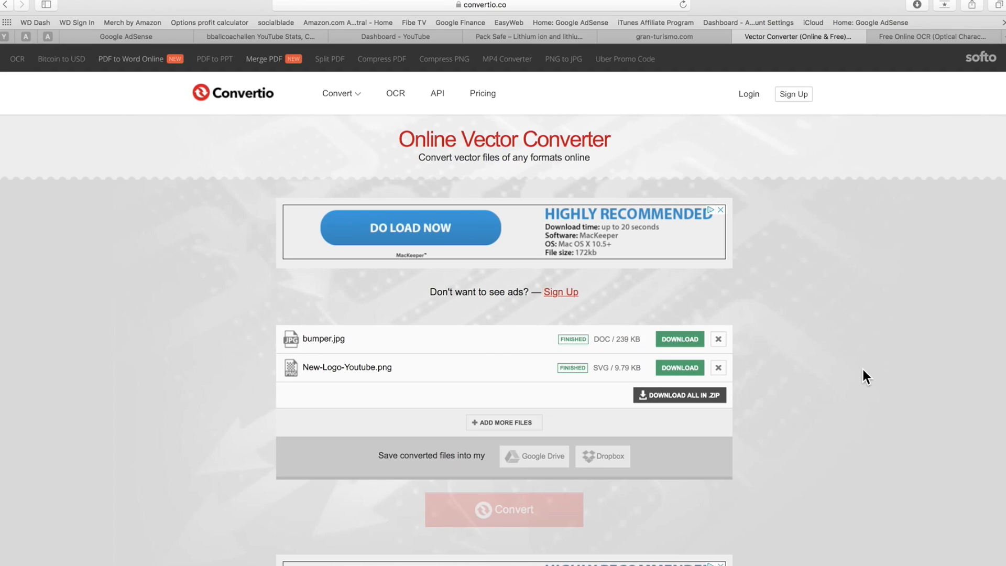
pyautogui.moveTo(701, 356)
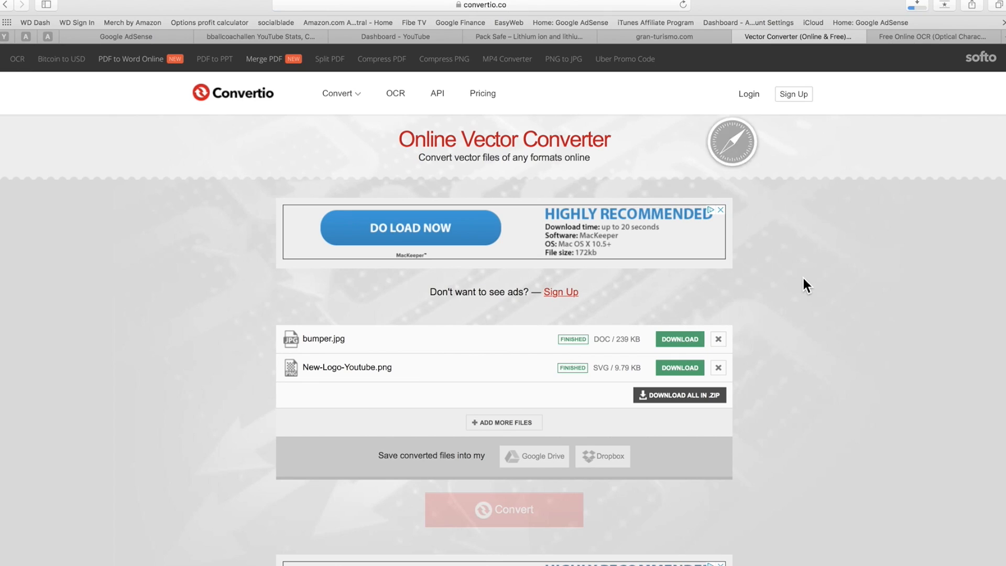
# Add bumper.svg from Downloads to the Decal Uploader queue as 'bumper'.
pyautogui.click(663, 37)
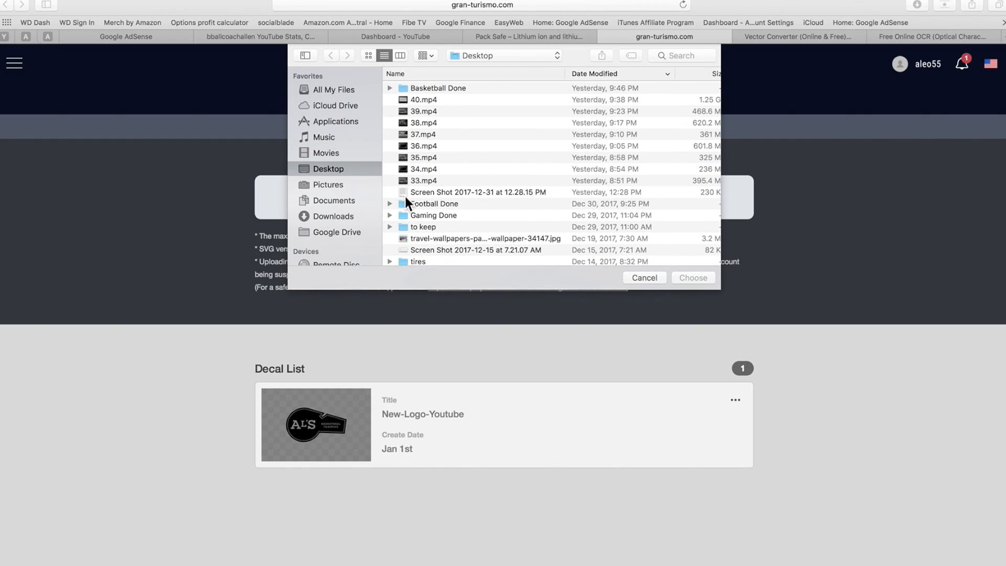
pyautogui.moveTo(327, 227)
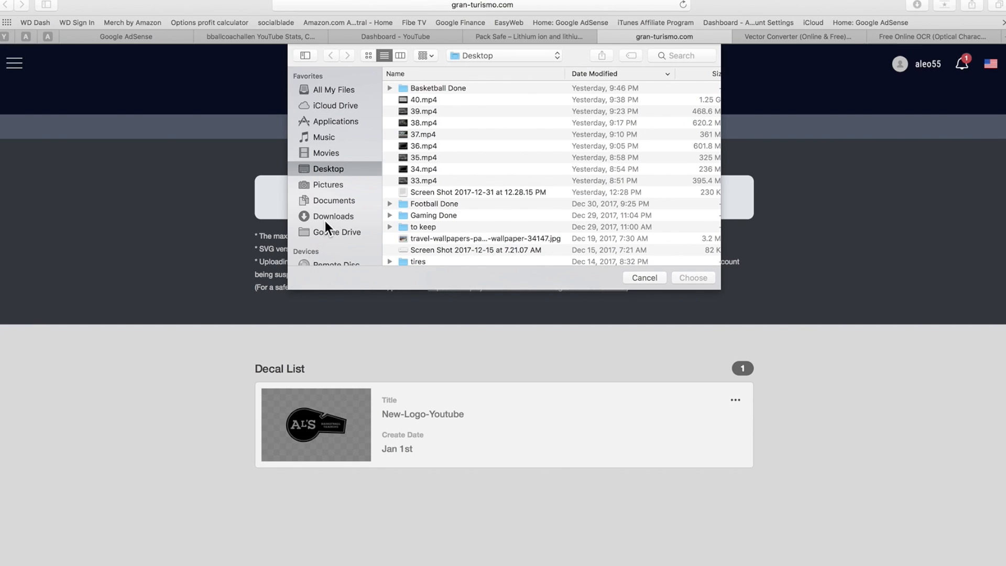
pyautogui.click(335, 216)
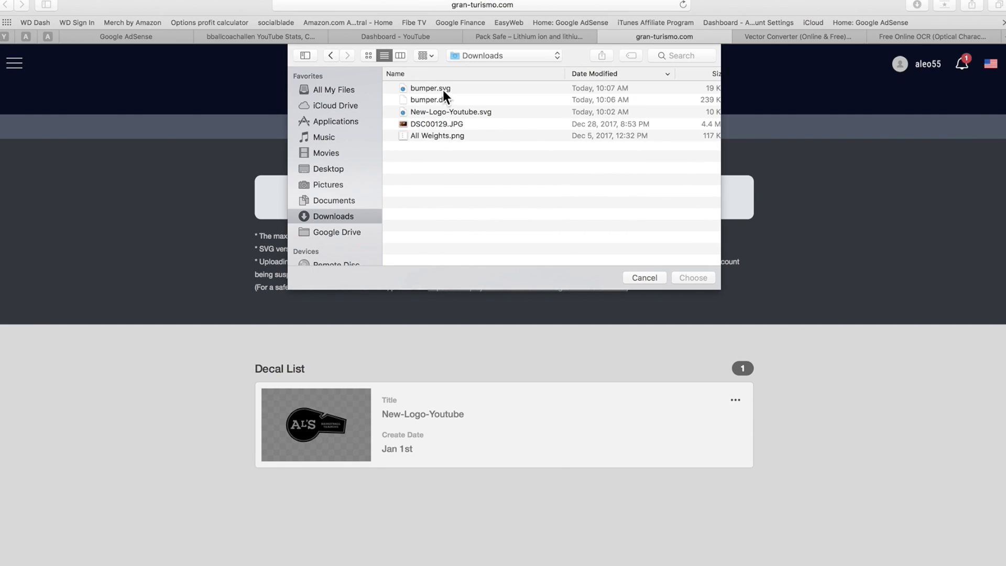
pyautogui.click(430, 88)
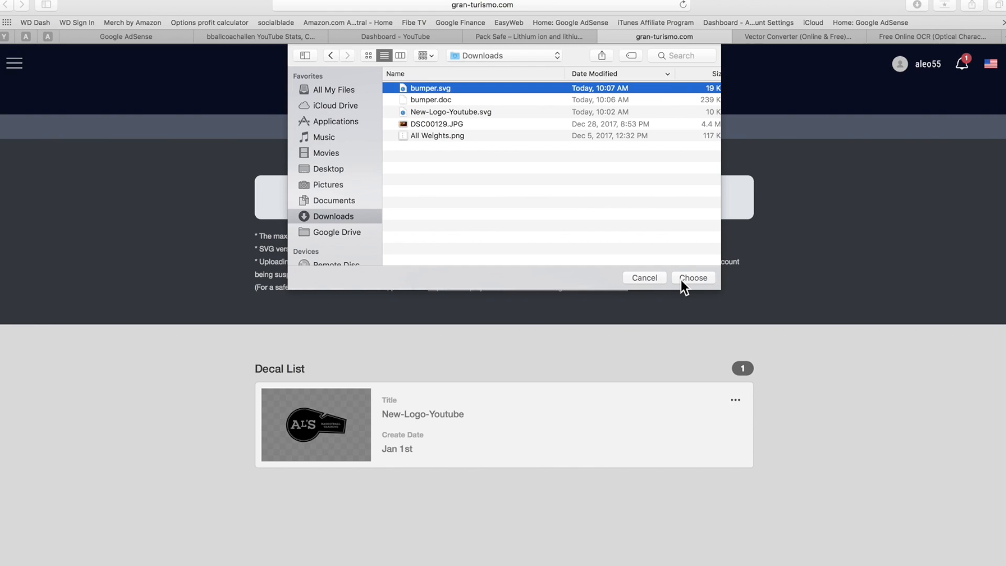
pyautogui.click(692, 276)
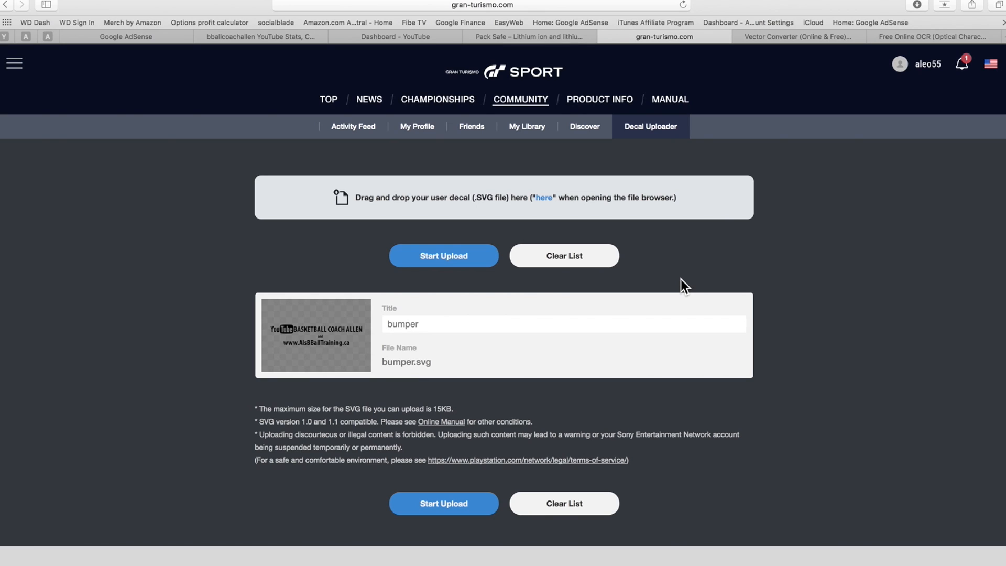
# Start the upload, bringing up the good-behaviour advice dialog.
pyautogui.click(442, 255)
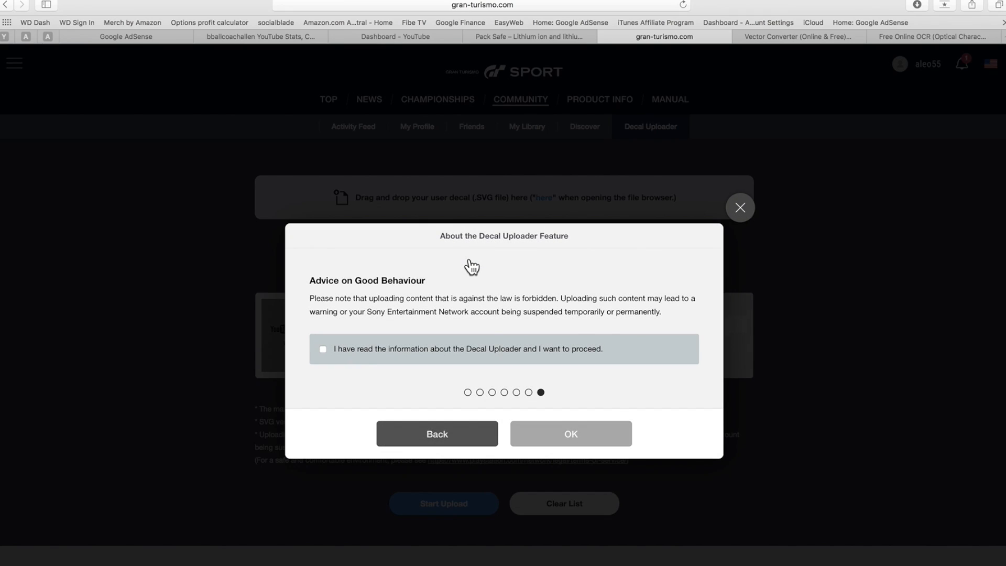
pyautogui.moveTo(325, 358)
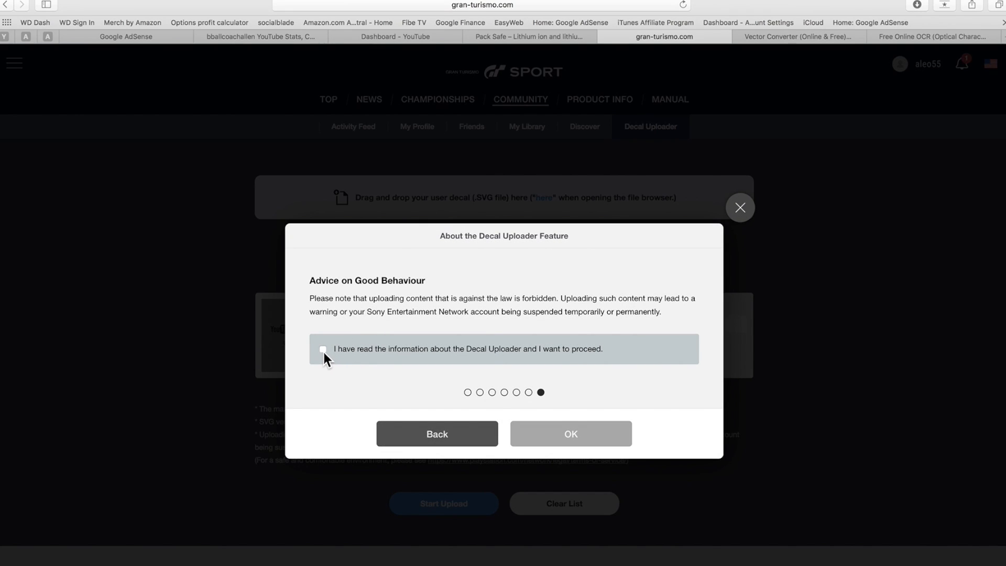